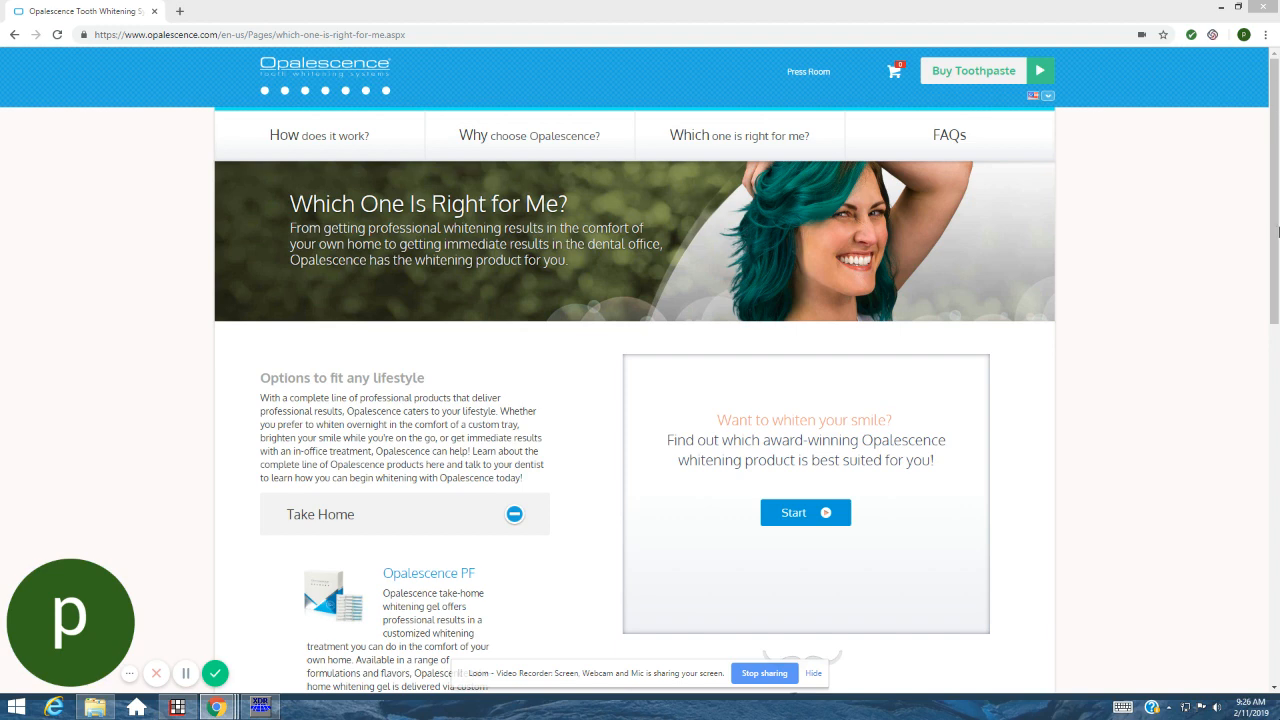
Scroll down to the expanded Take Home and In-Office product descriptions.
scroll("down", 3)
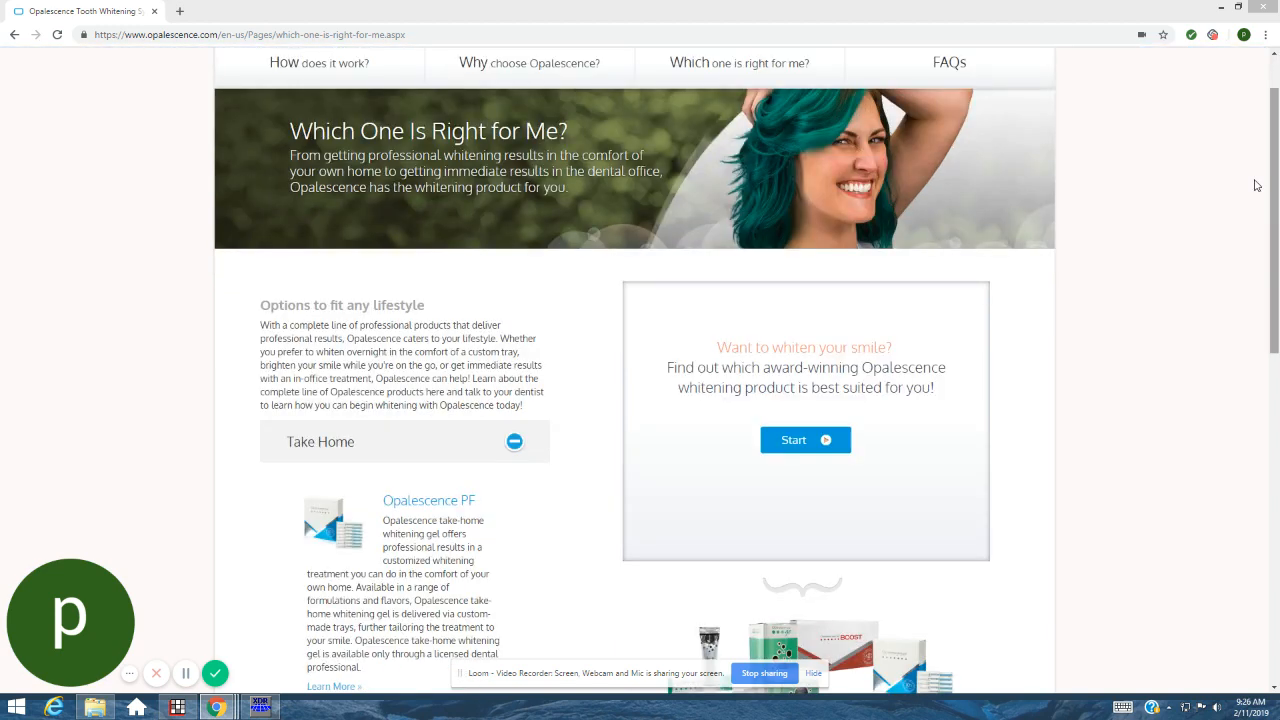
scroll("down", 3)
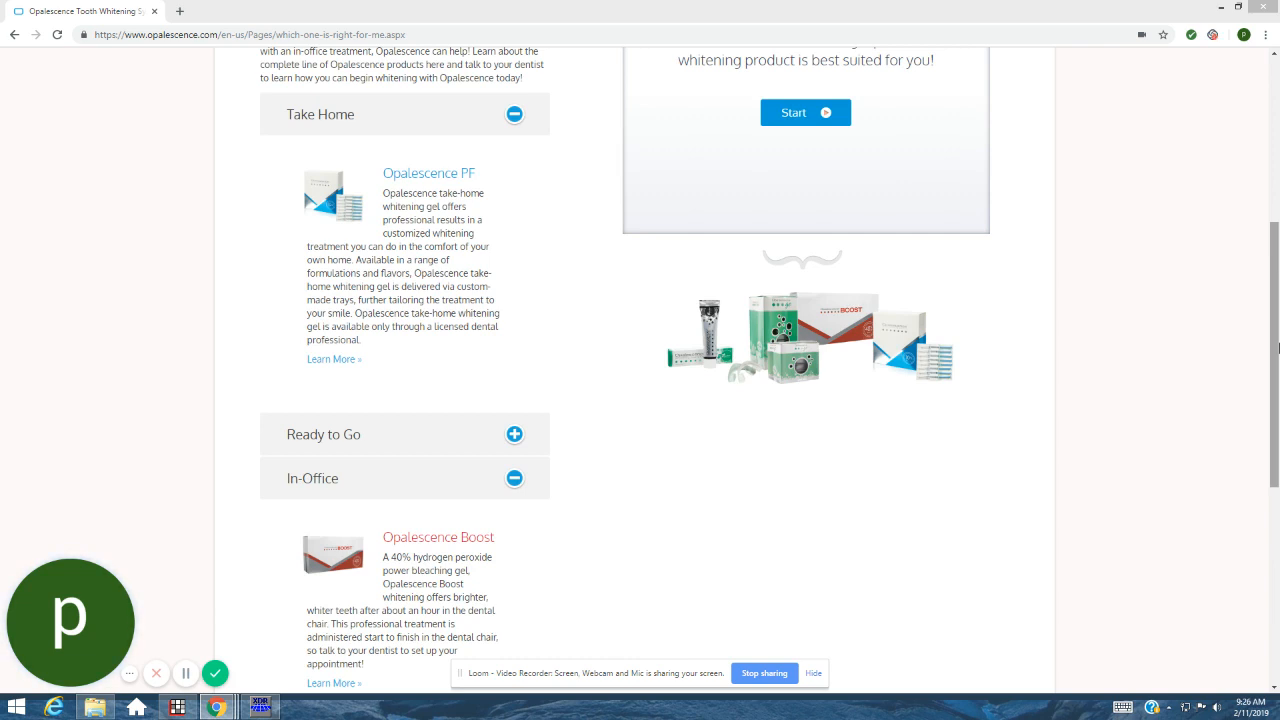
mouse_move(584, 320)
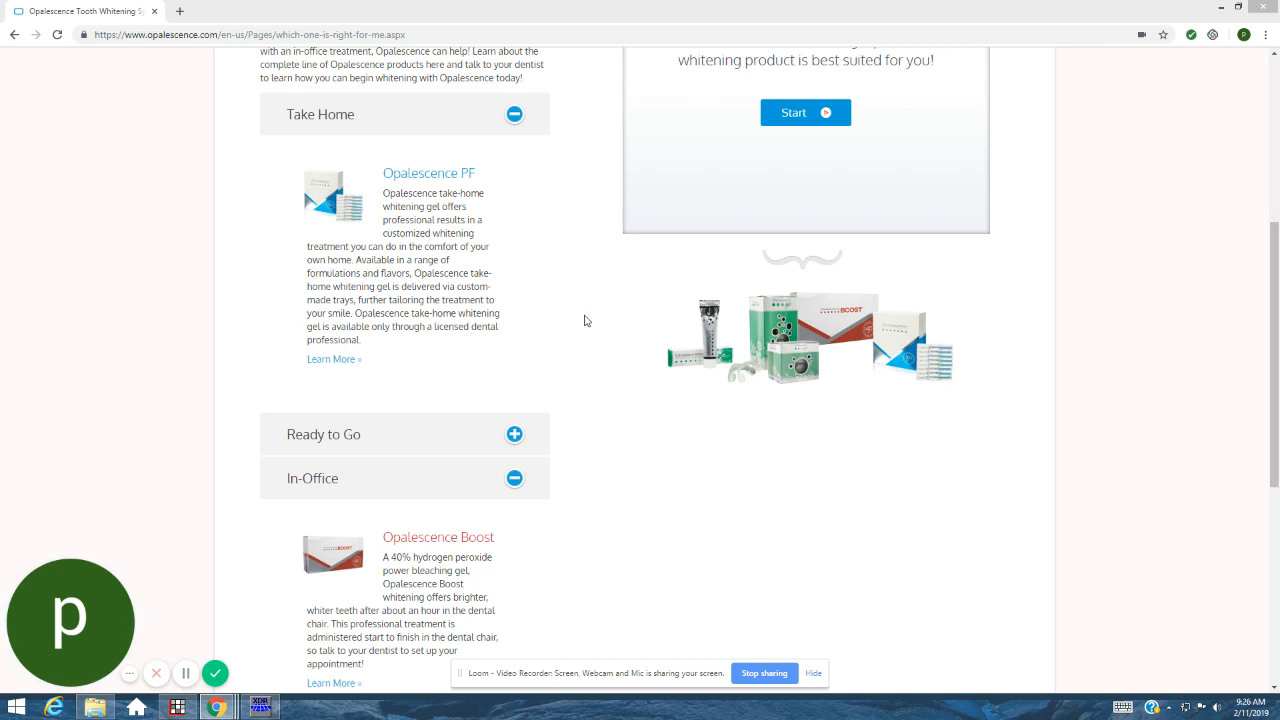
mouse_move(504, 308)
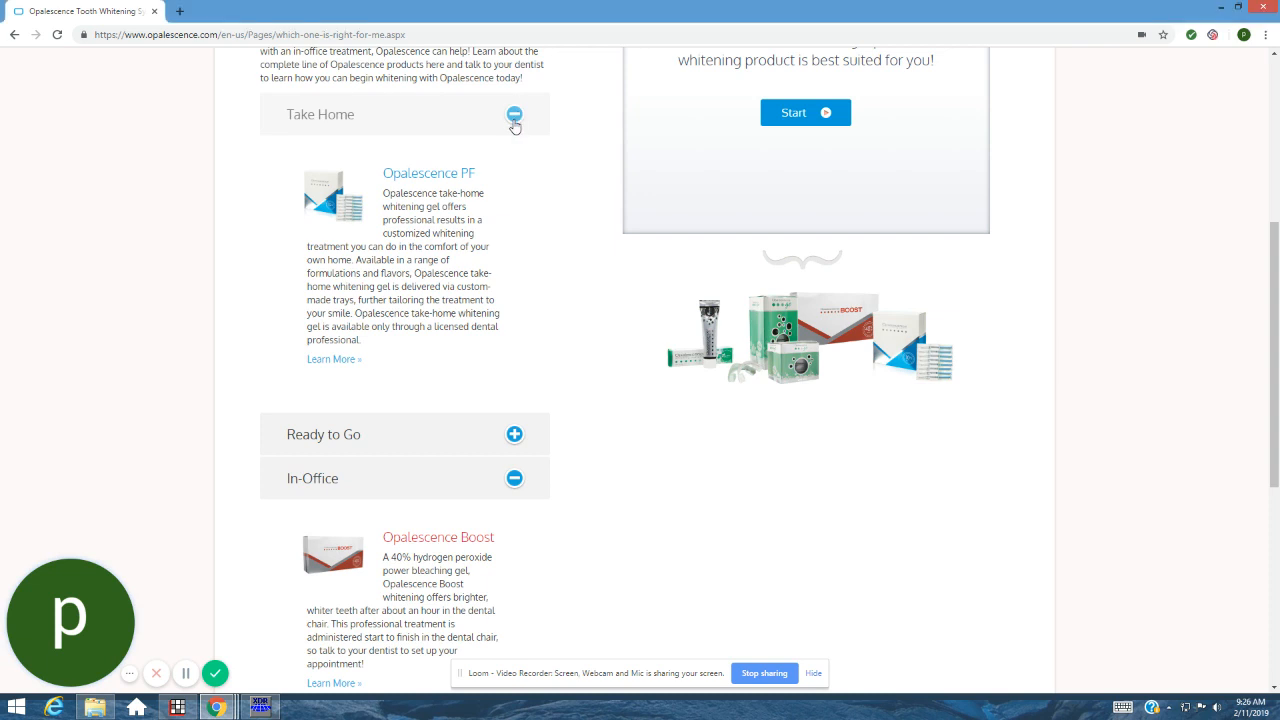
Collapse the Take Home and In-Office accordion sections.
left_click(514, 114)
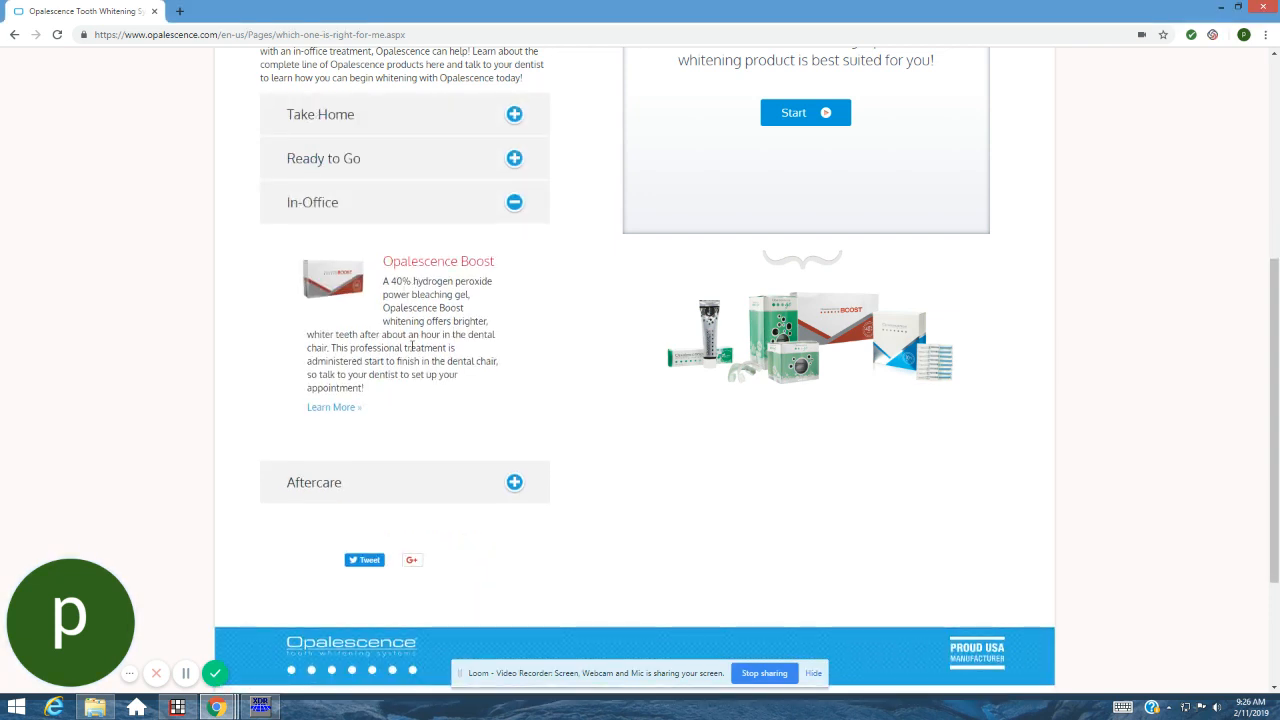
mouse_move(604, 326)
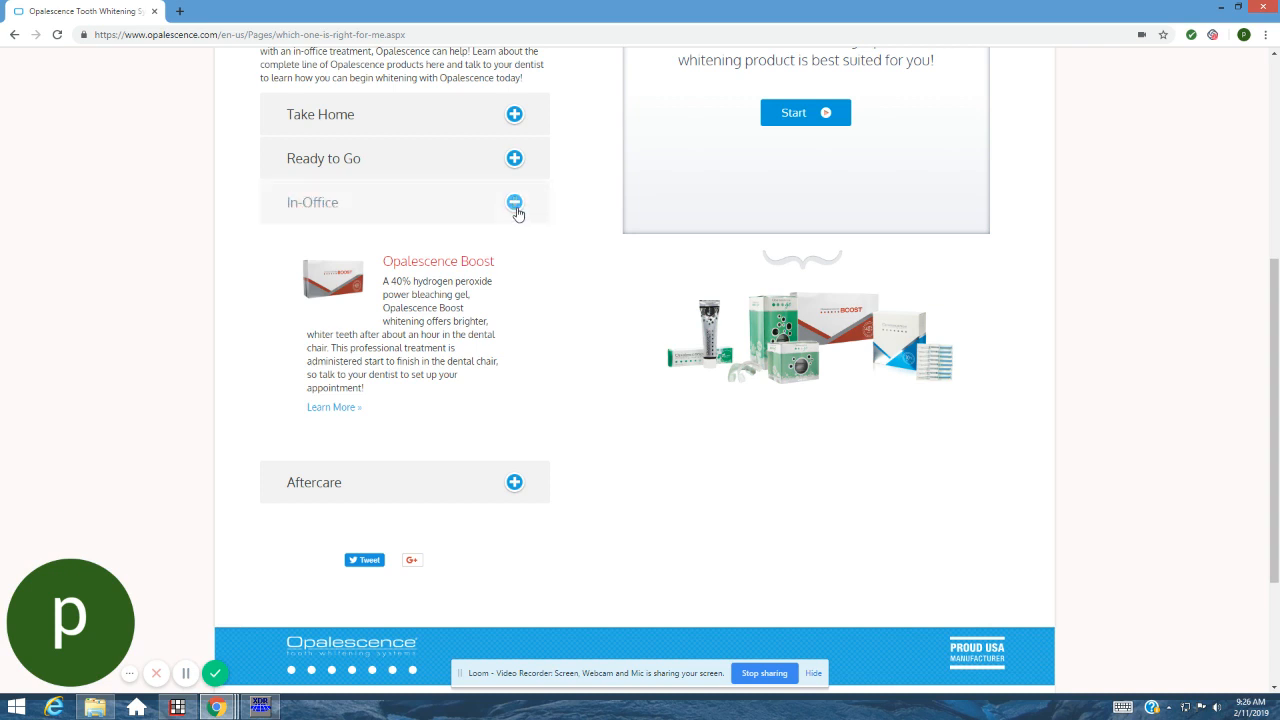
left_click(514, 202)
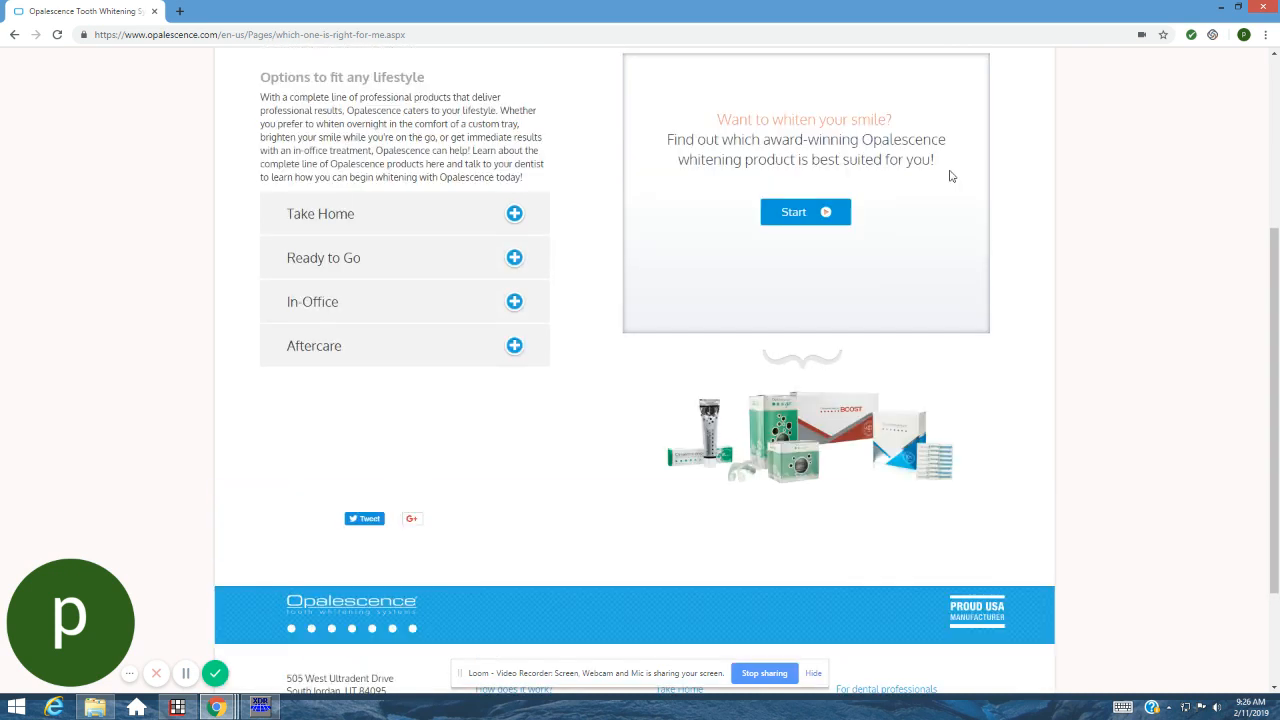
Scroll back up to the page header with all sections collapsed.
scroll("up", 3)
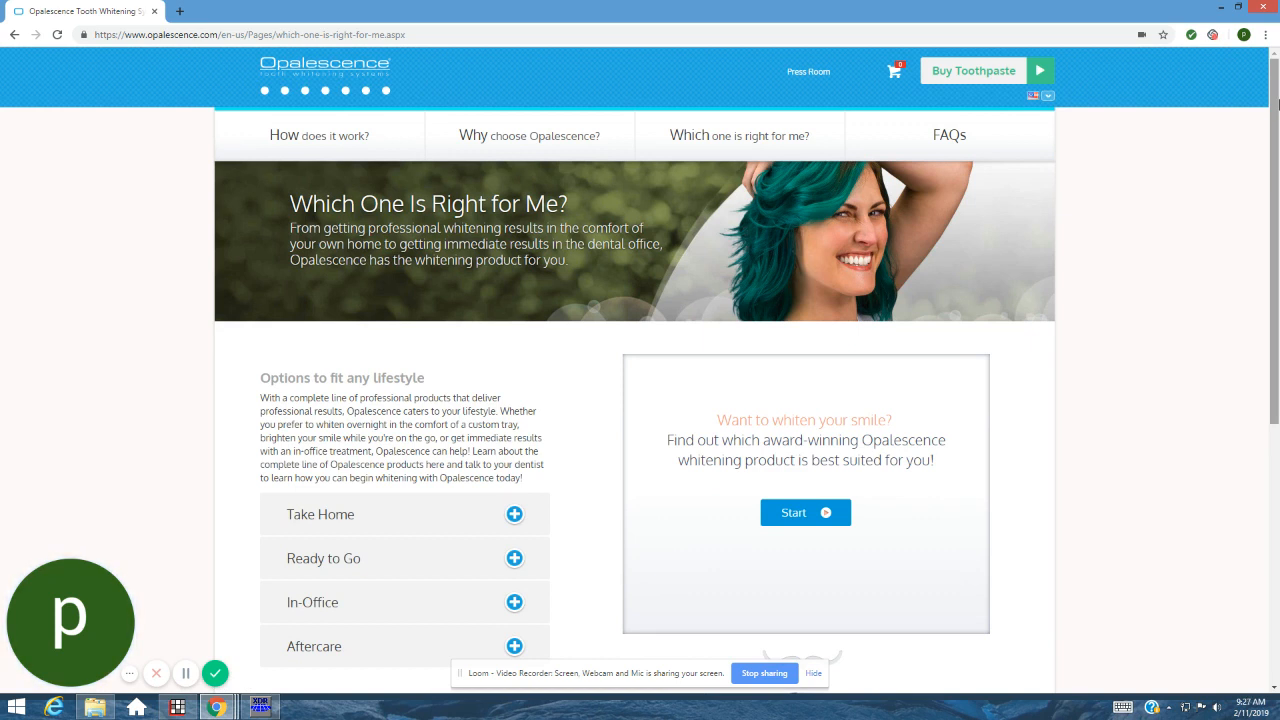
mouse_move(1250, 74)
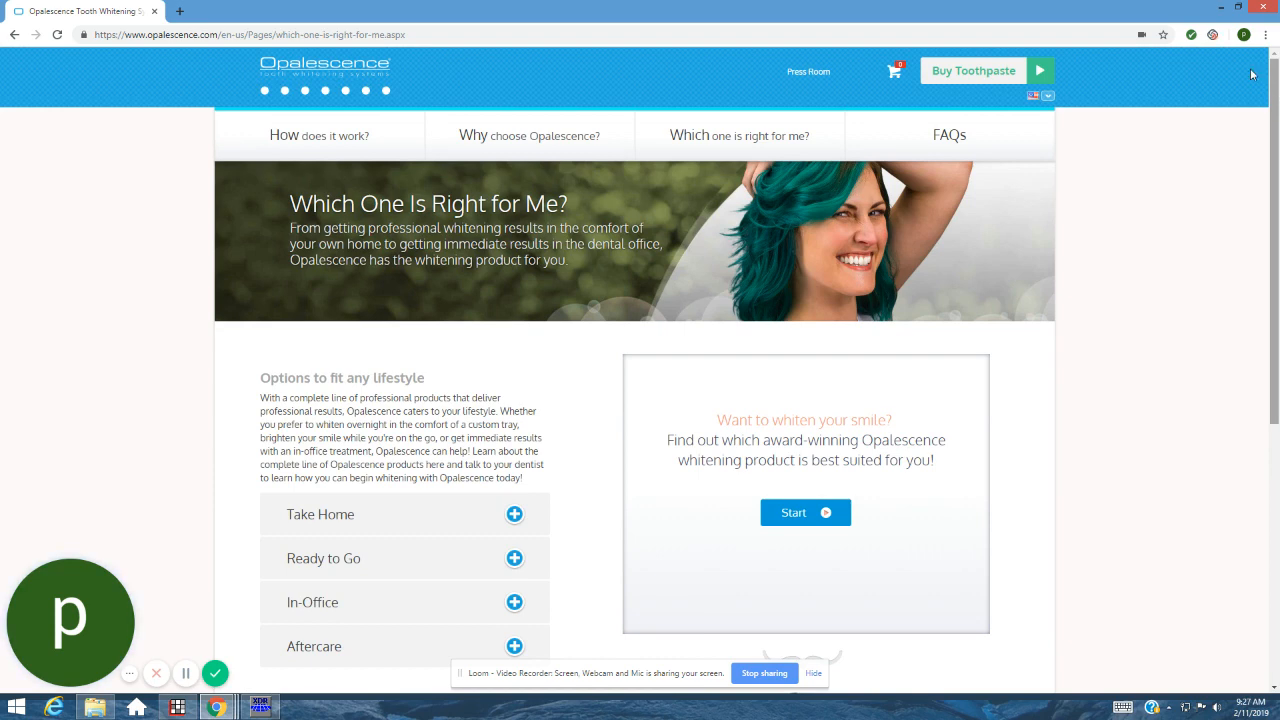